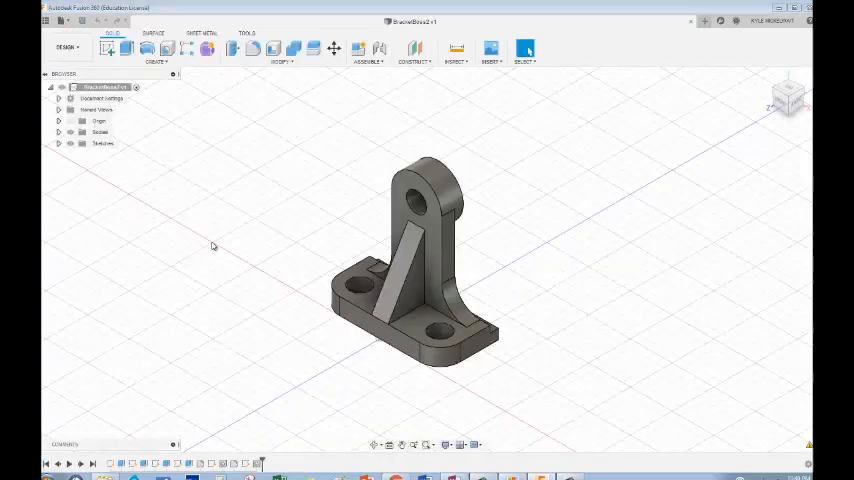
mouse_move(258, 203)
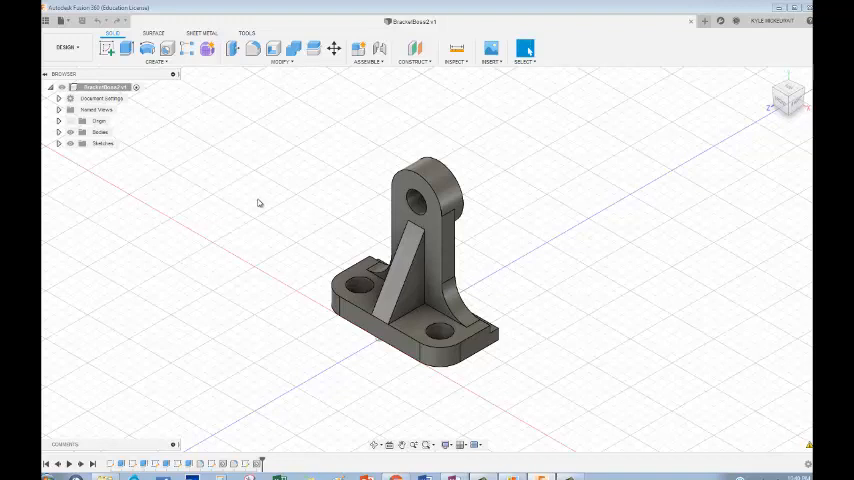
Create a BracketBoss2 drawing from the model with ASME standard and A-size sheet.
click(66, 47)
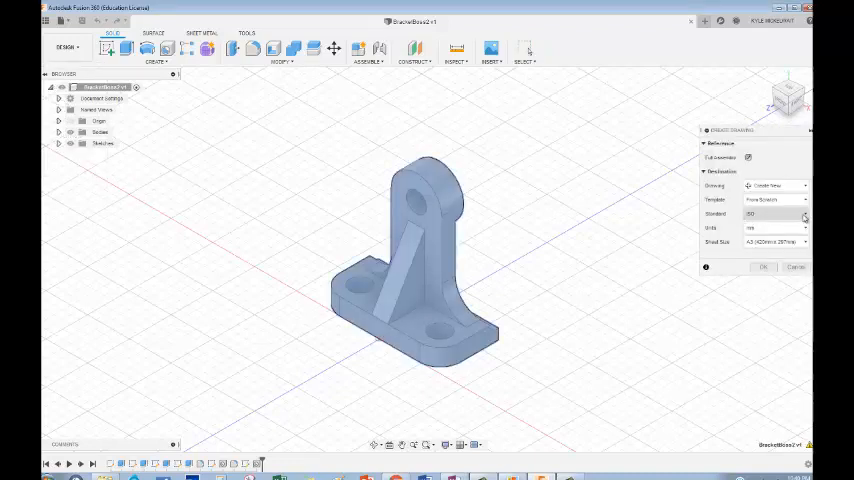
click(775, 213)
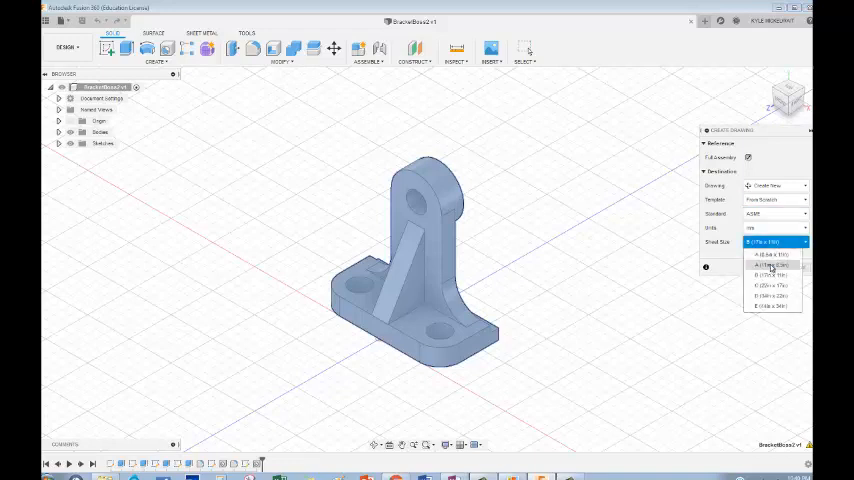
click(770, 264)
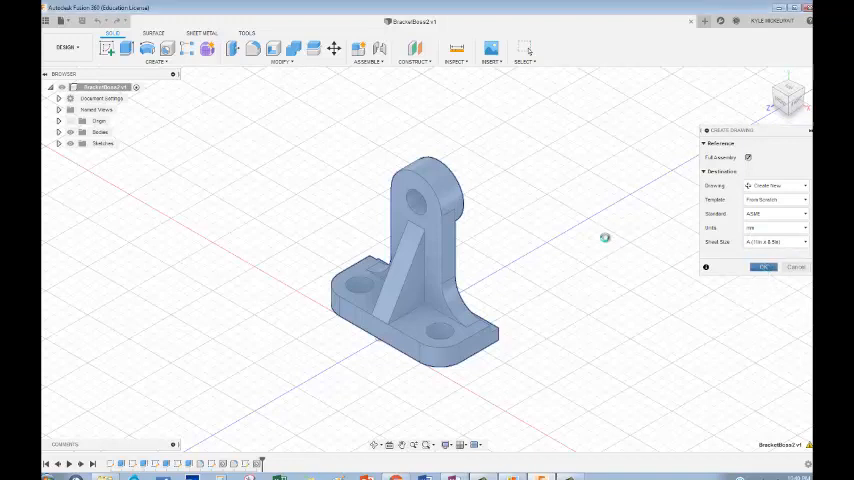
click(763, 267)
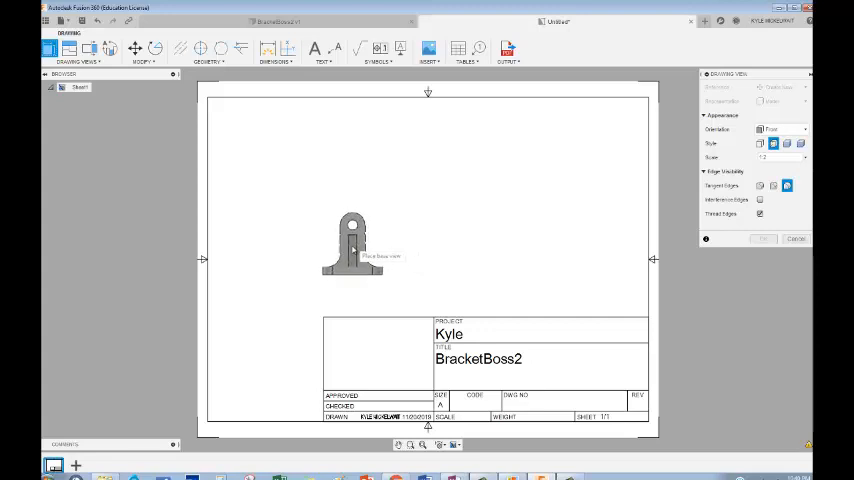
Place the bracket's front base view at 1:2 scale on the sheet.
click(350, 240)
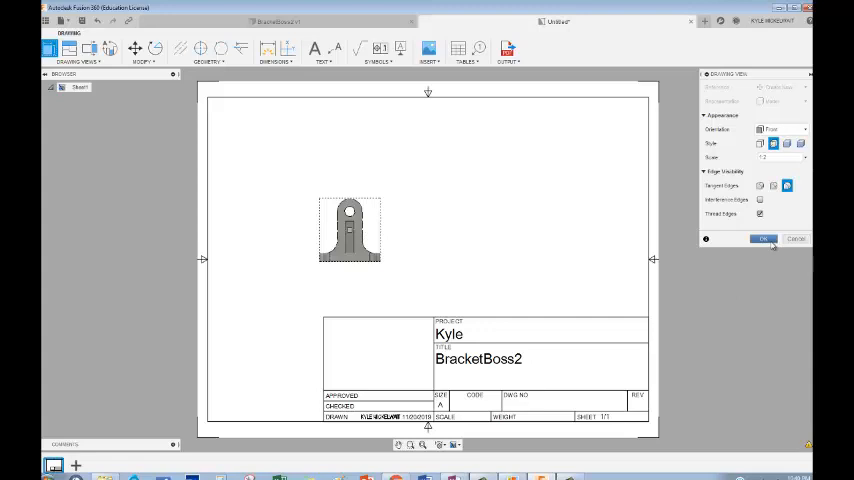
click(763, 239)
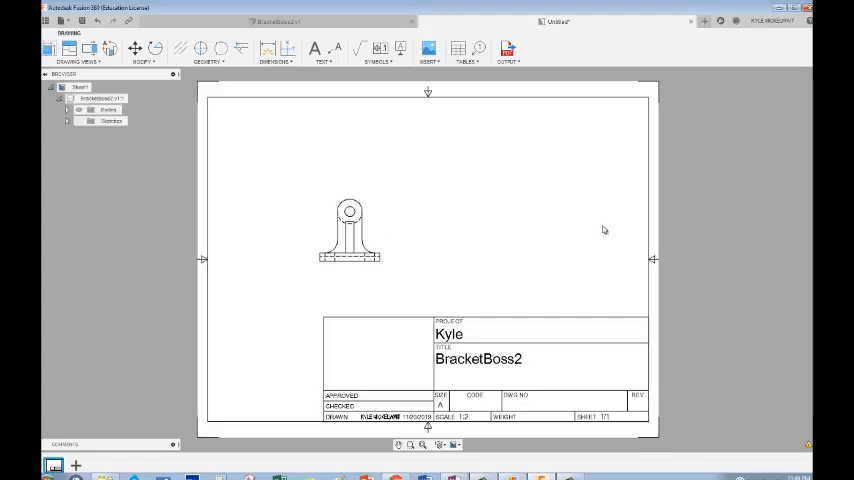
mouse_move(446, 453)
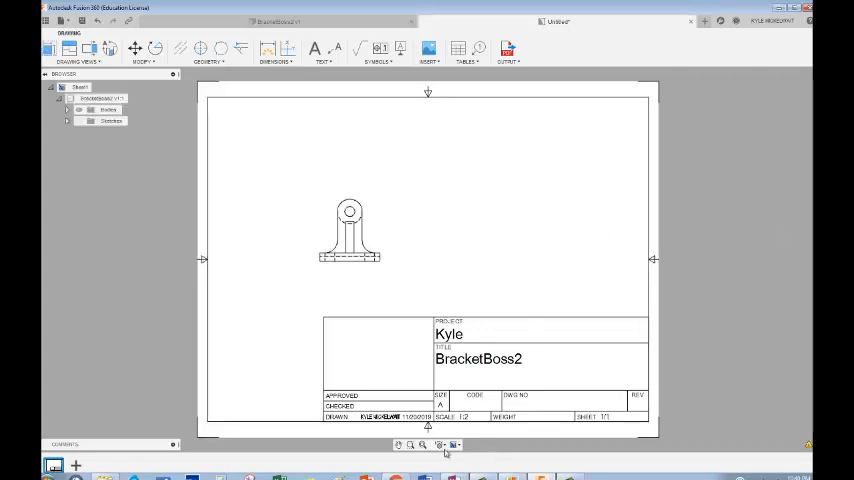
click(455, 444)
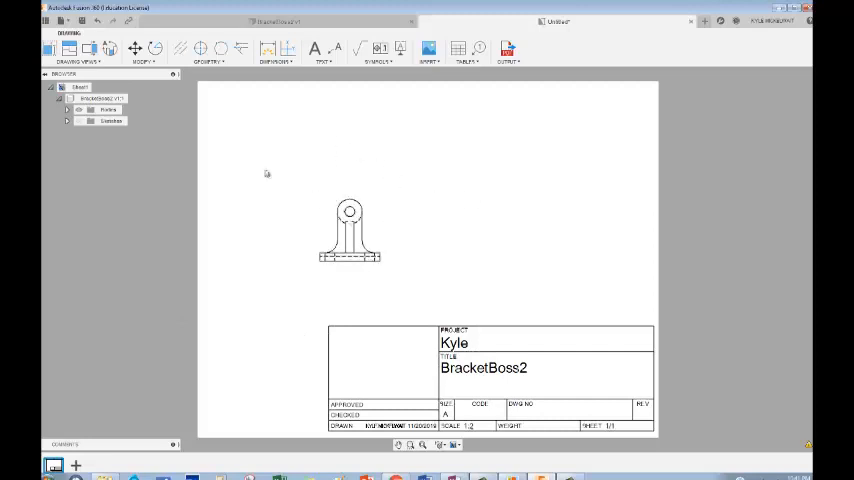
mouse_move(235, 167)
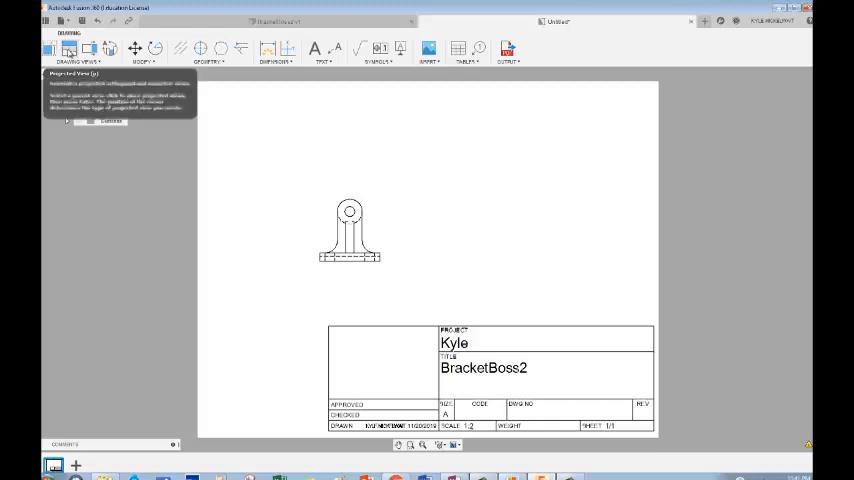
Project top, right-side and isometric views from the front view.
click(349, 230)
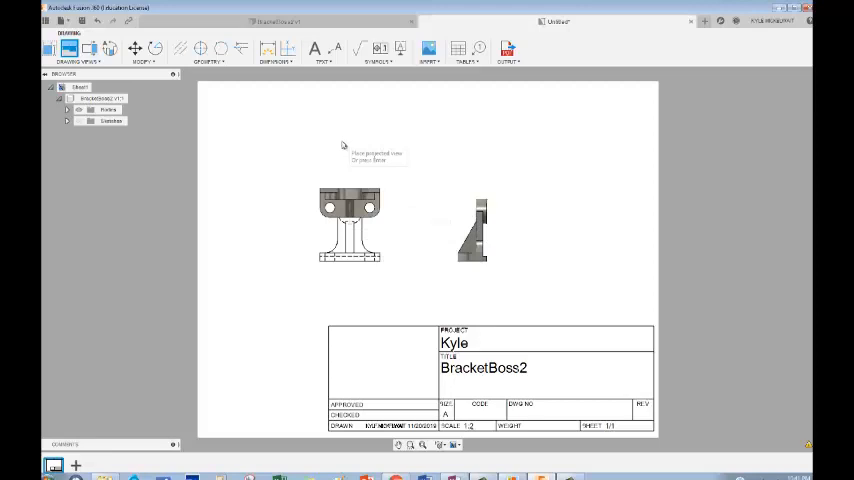
click(350, 140)
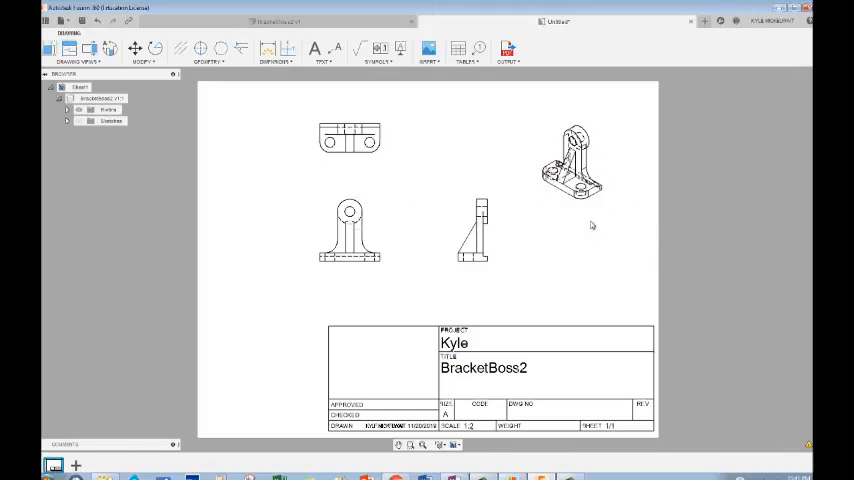
click(572, 160)
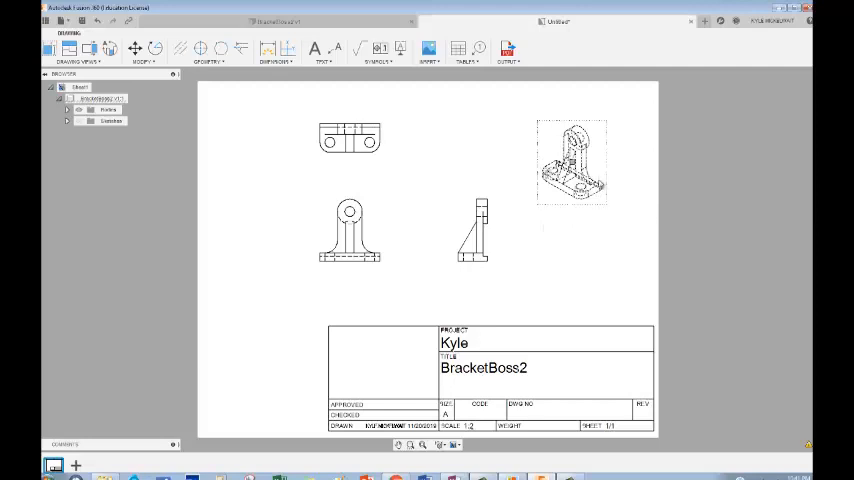
Set the isometric view's style to visible edges only.
right_click(571, 161)
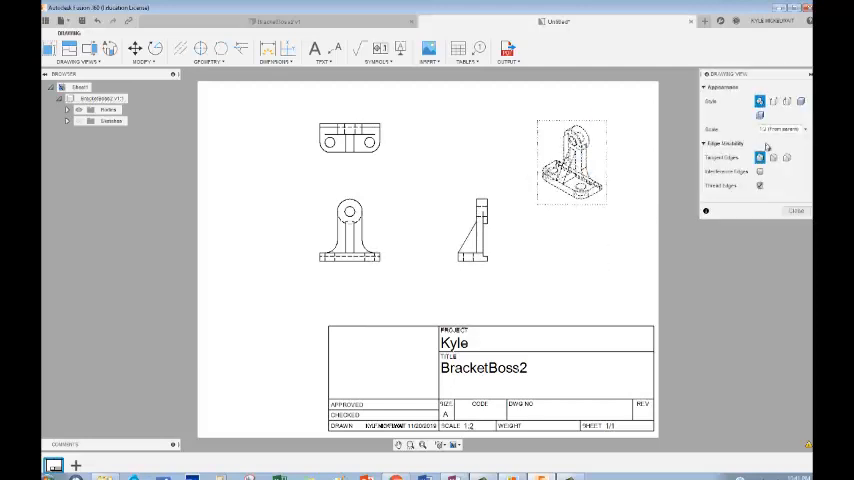
click(760, 100)
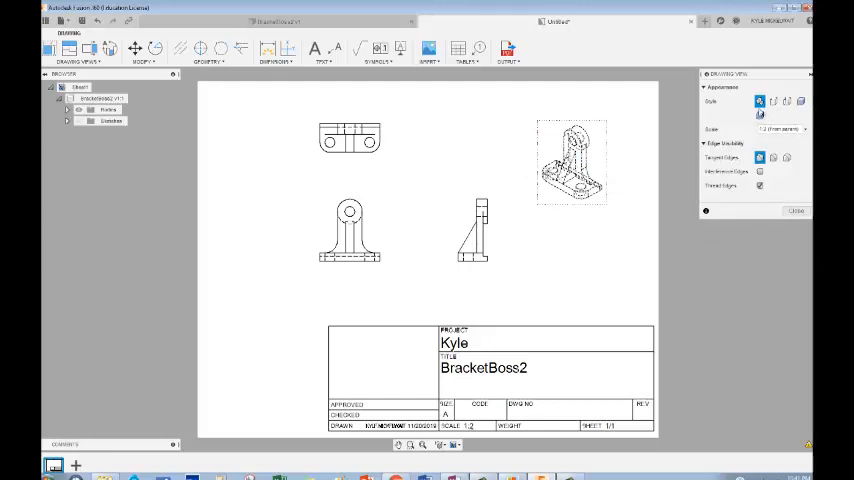
click(773, 101)
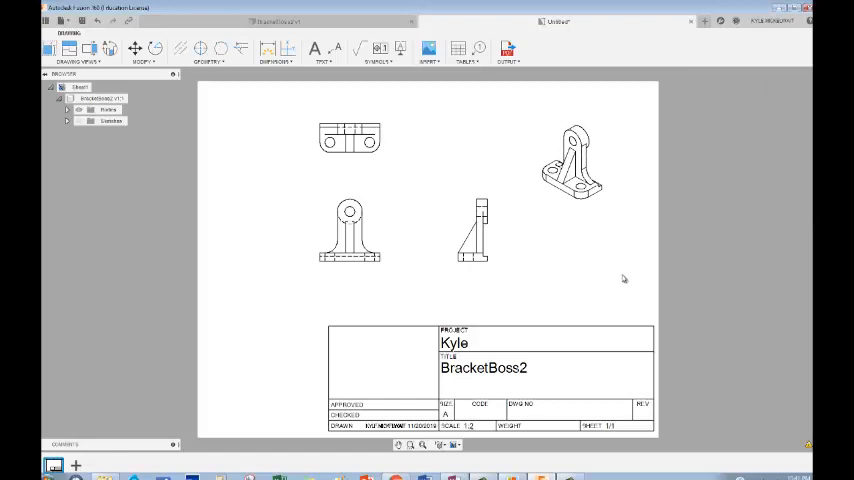
click(349, 138)
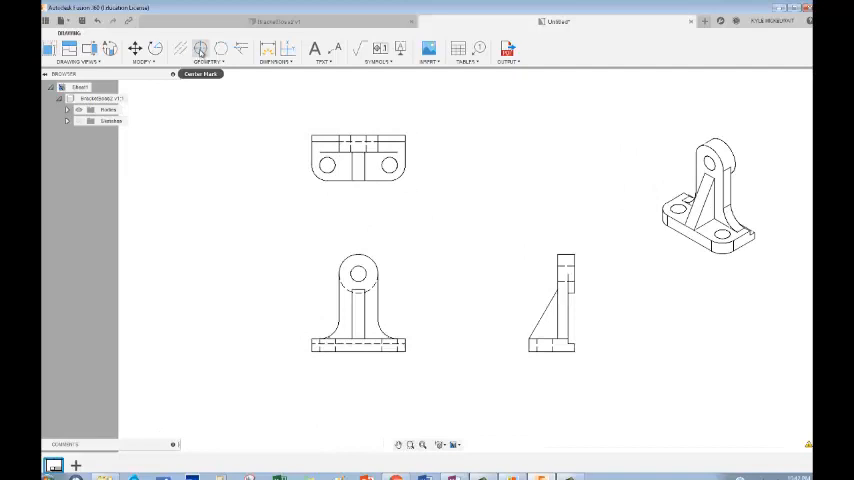
Add center marks to the top and front view holes, then begin centerlines.
click(327, 163)
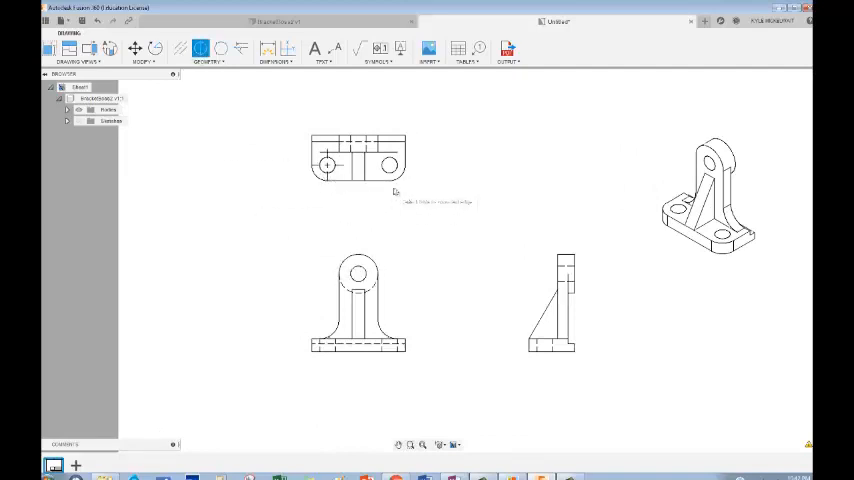
mouse_move(358, 275)
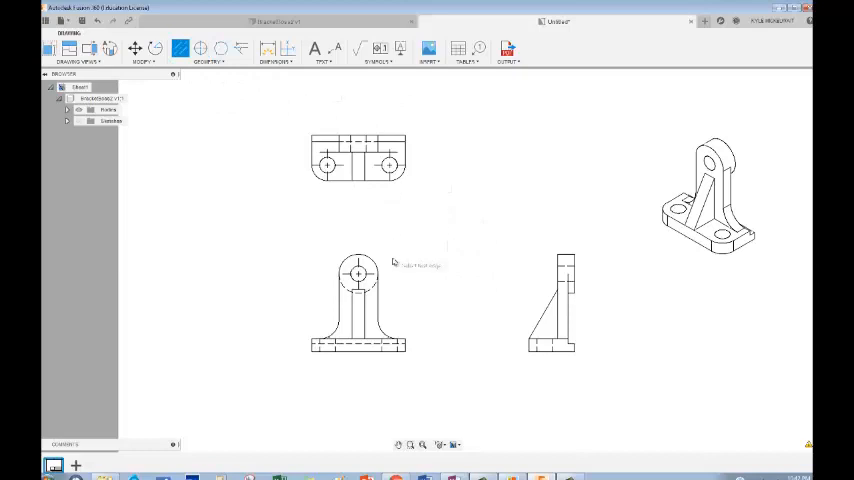
mouse_move(562, 277)
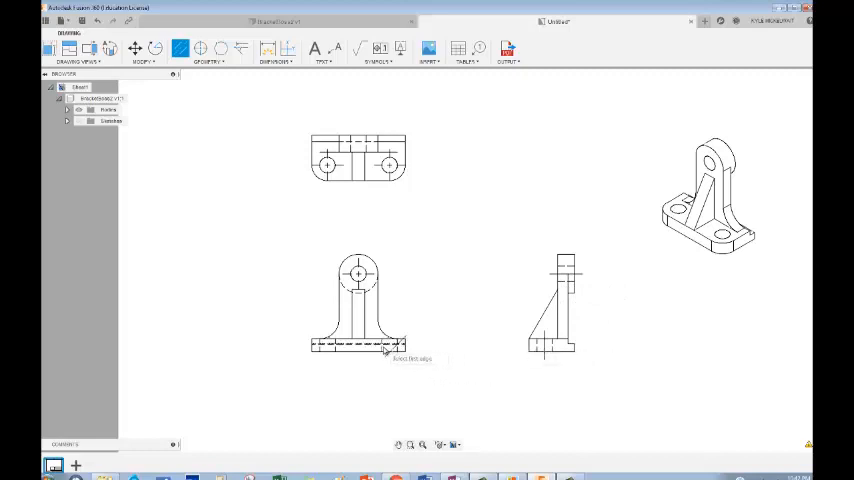
click(357, 303)
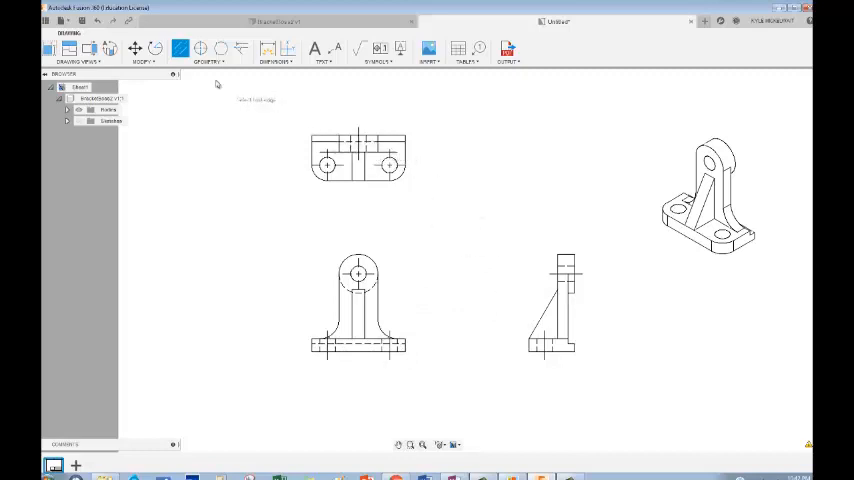
mouse_move(410, 342)
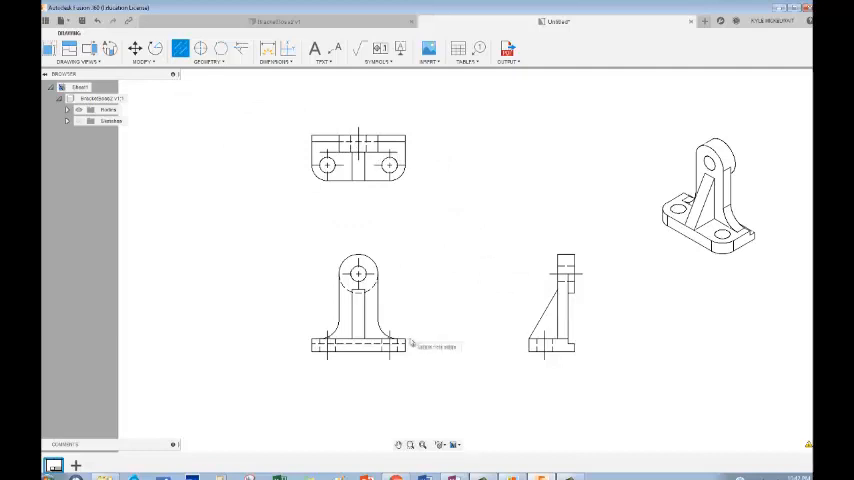
mouse_move(378, 303)
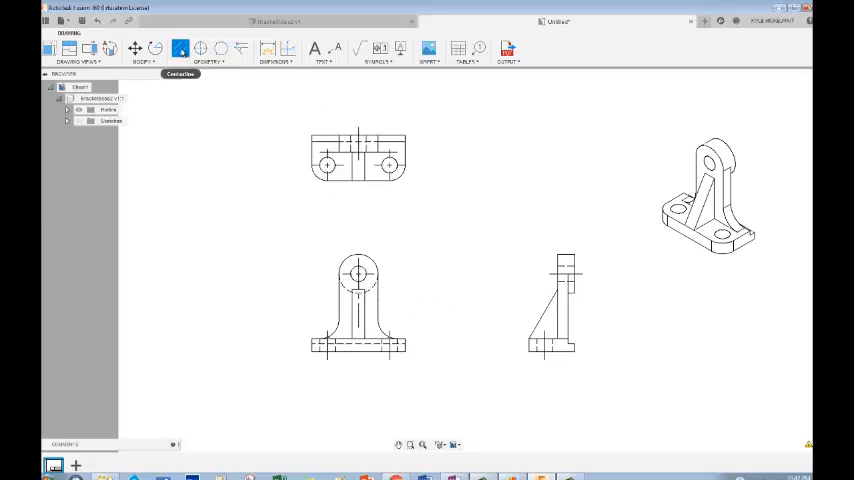
Add a vertical centerline between the front view's side edges.
click(358, 303)
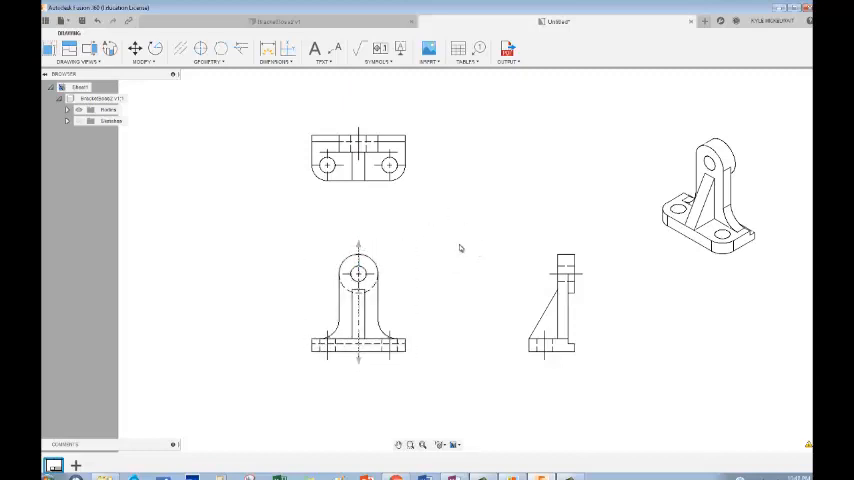
mouse_move(448, 236)
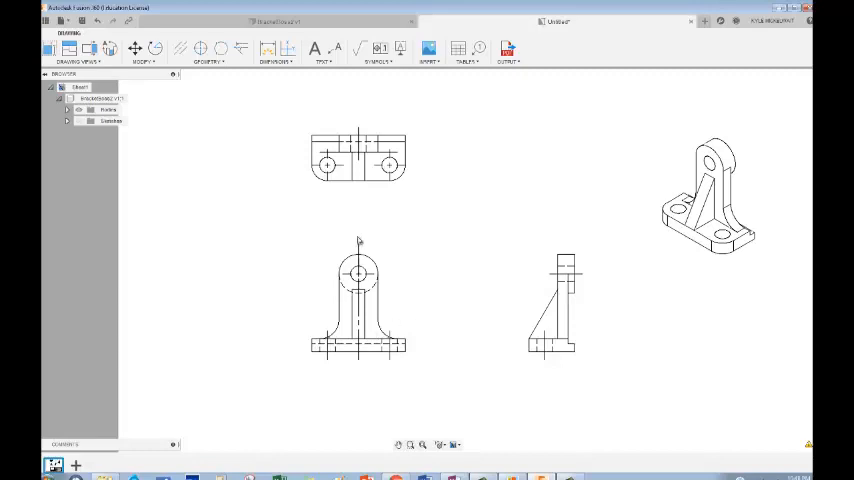
mouse_move(335, 209)
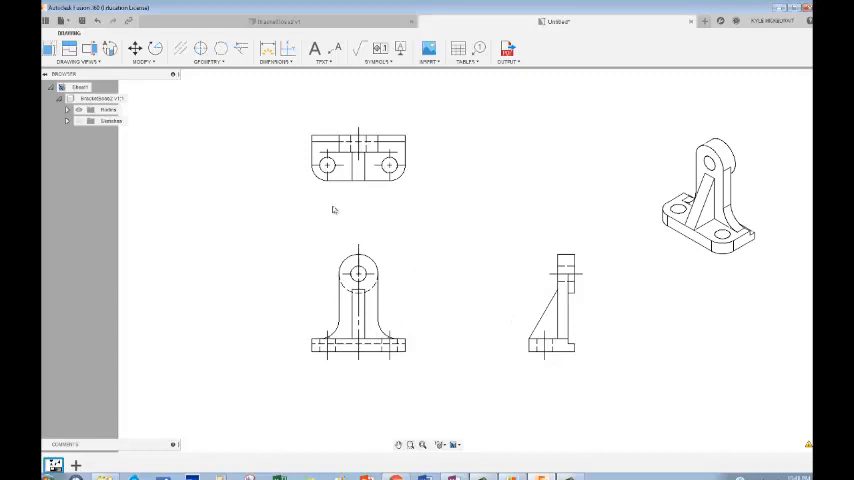
mouse_move(280, 216)
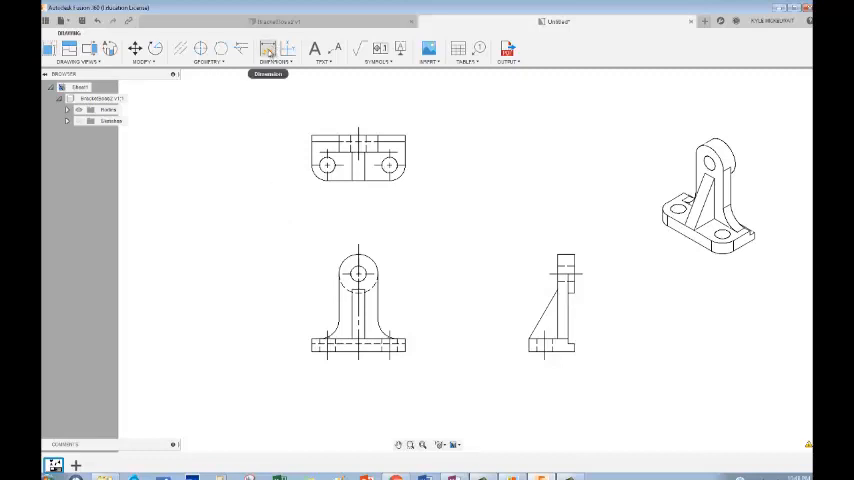
Dimension the top view hole and move the 23.00 dimension left of the view.
click(266, 48)
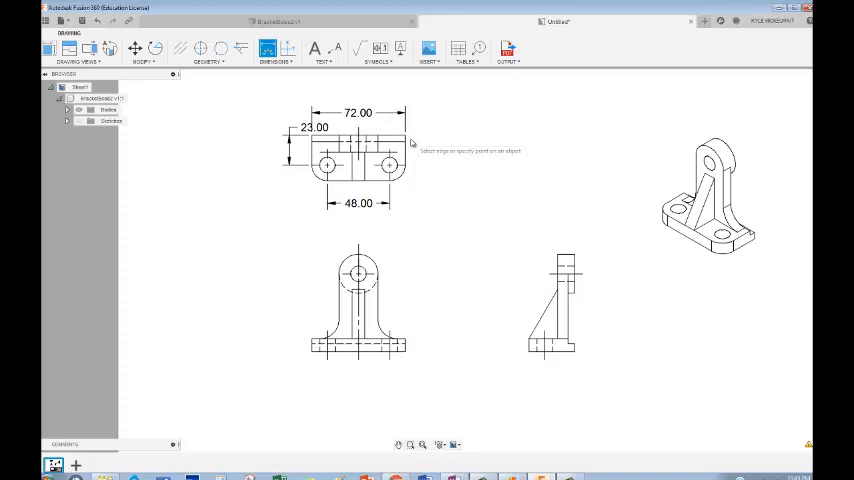
mouse_move(399, 177)
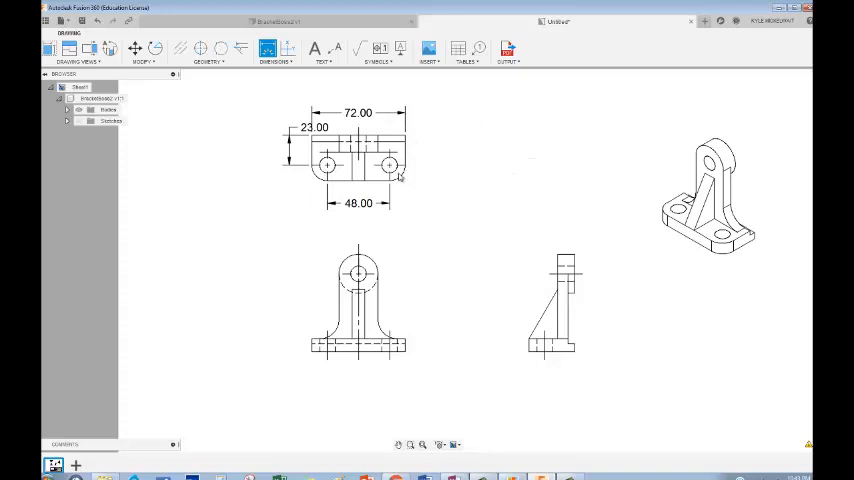
click(388, 165)
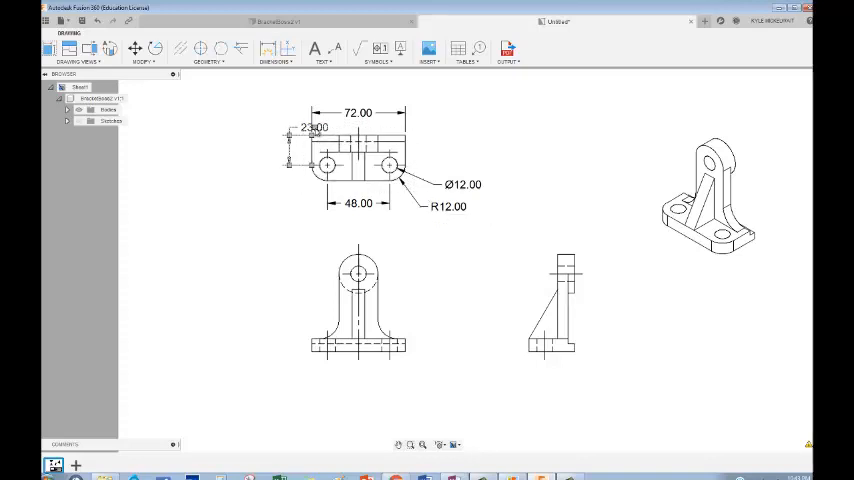
click(355, 150)
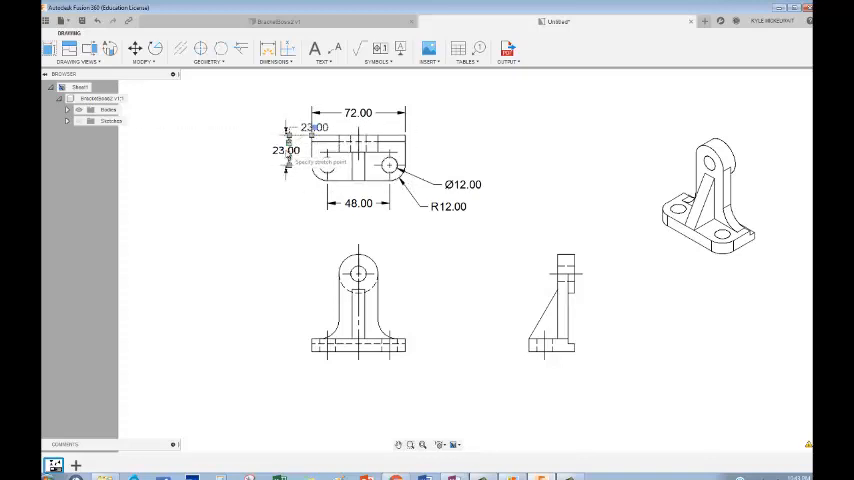
mouse_move(310, 165)
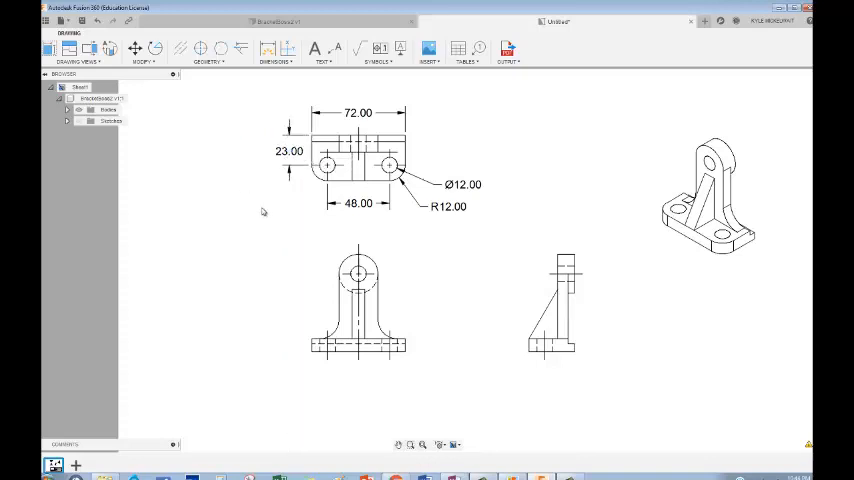
mouse_move(425, 250)
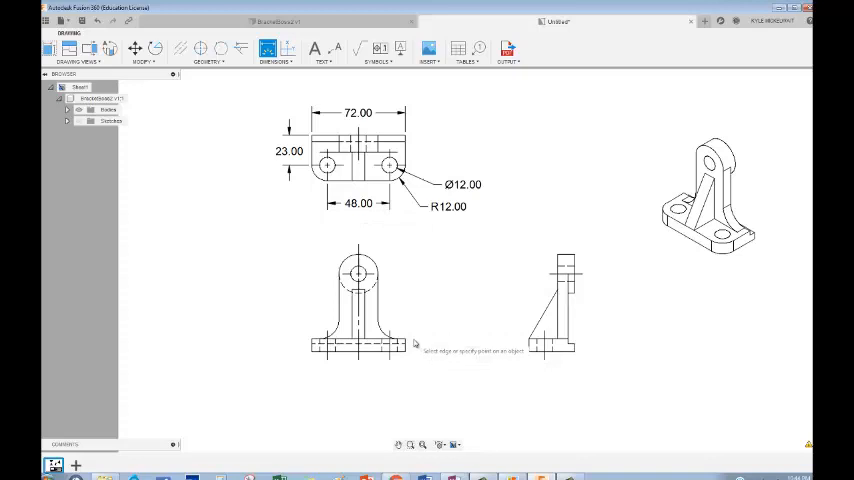
Add Ø12.00, R15.00, 60.00 and 10.00 dimensions to the front view.
click(357, 275)
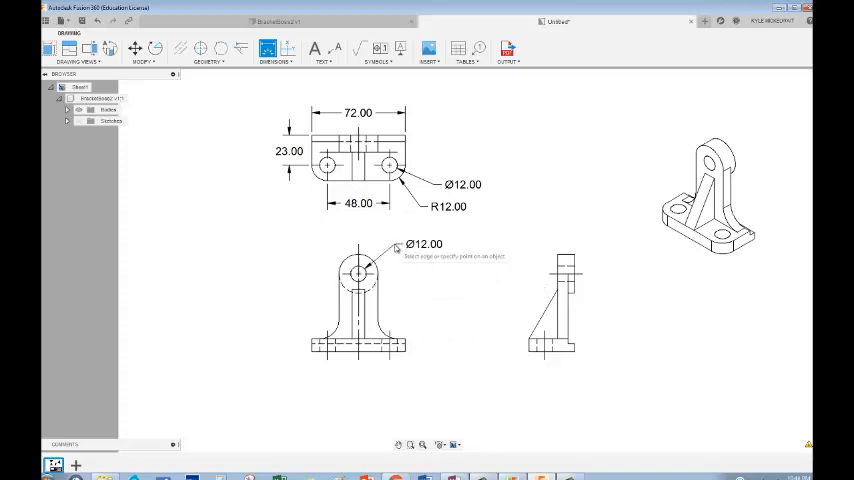
mouse_move(378, 298)
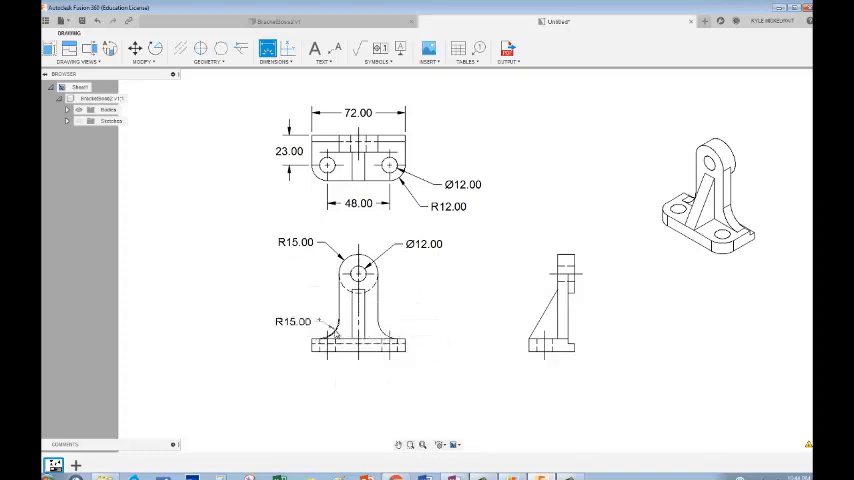
mouse_move(320, 305)
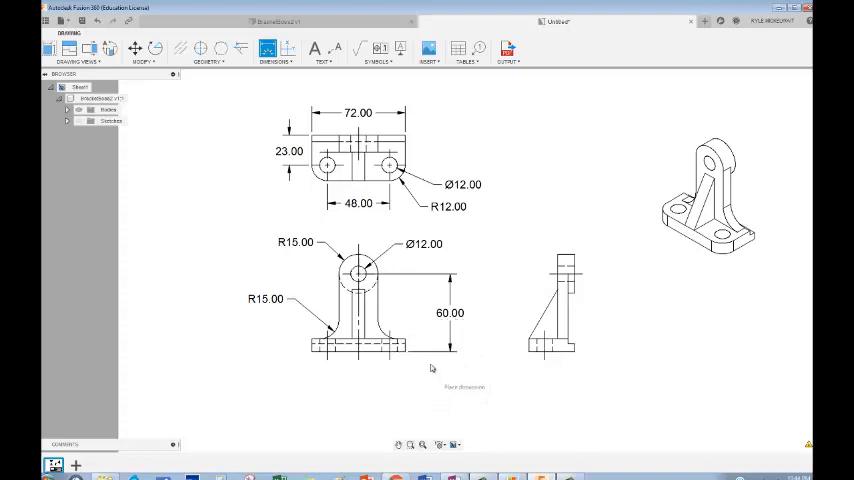
click(425, 352)
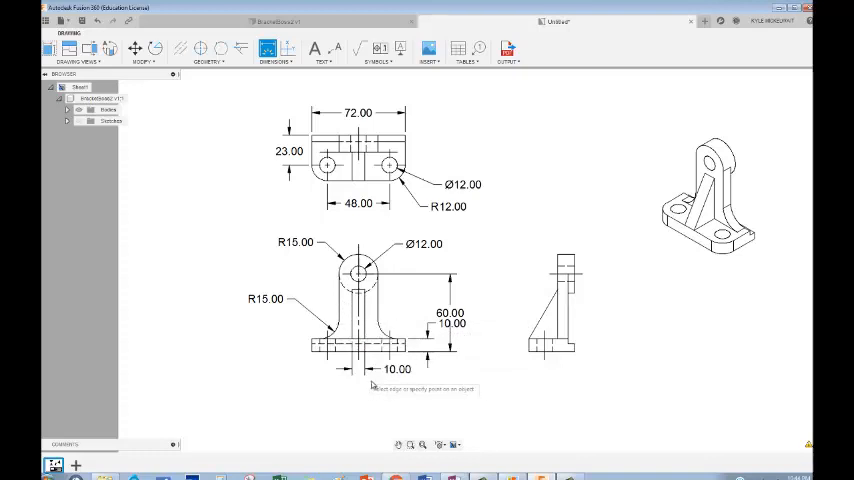
mouse_move(390, 220)
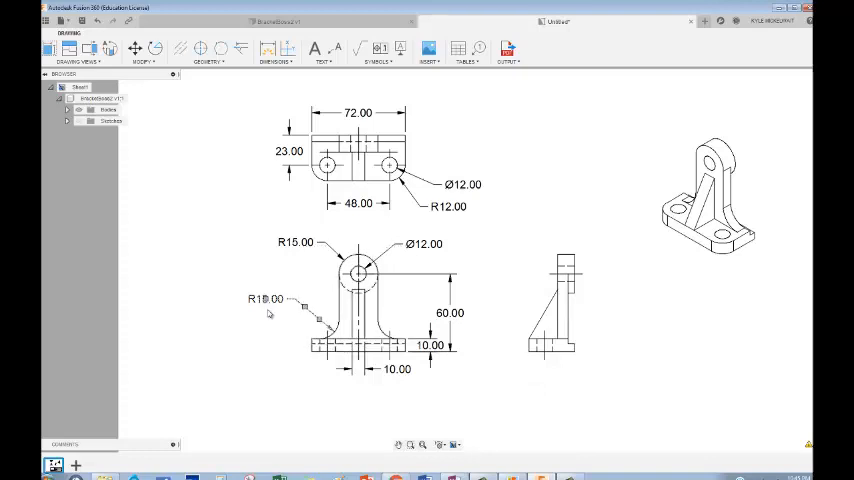
mouse_move(264, 305)
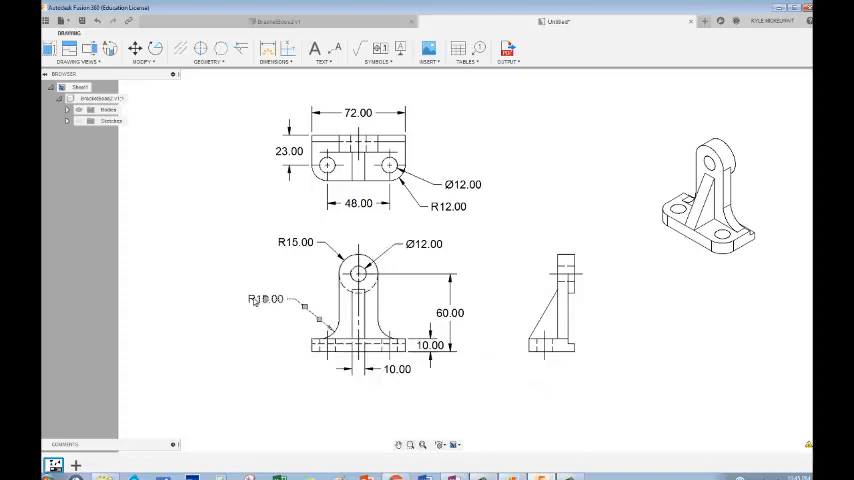
Change the fillet radius dimension text to 2X R15.00.
click(266, 299)
text(2X )
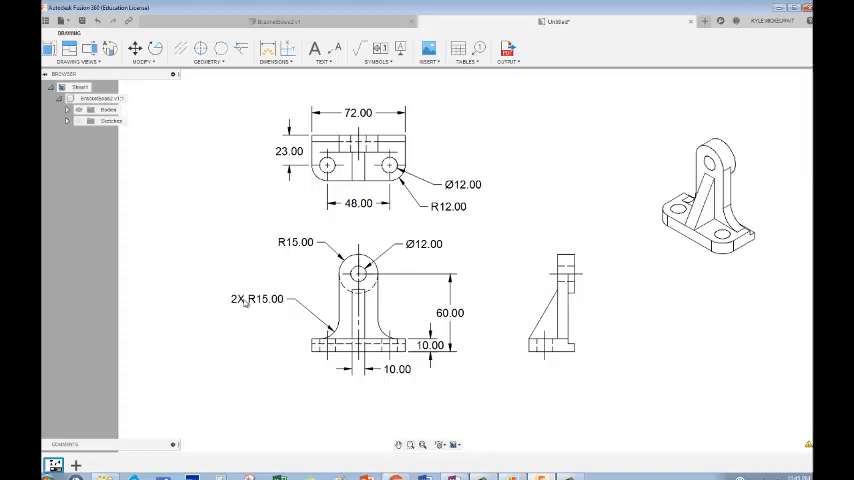
click(355, 305)
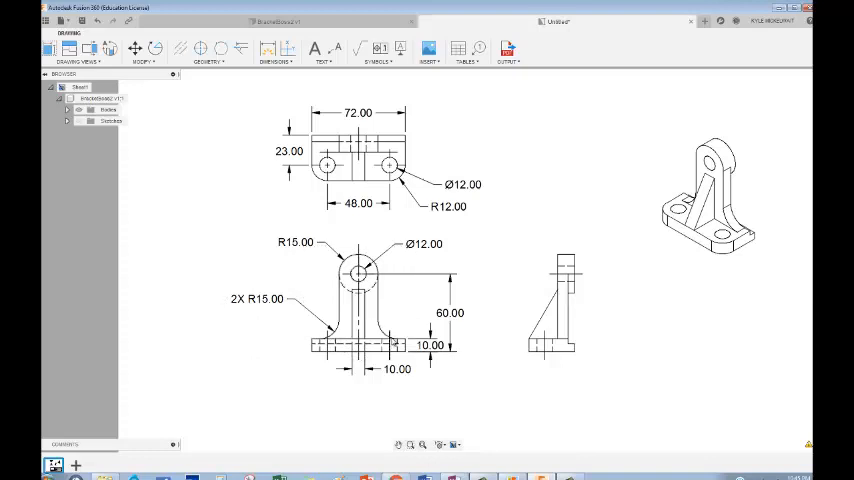
mouse_move(500, 390)
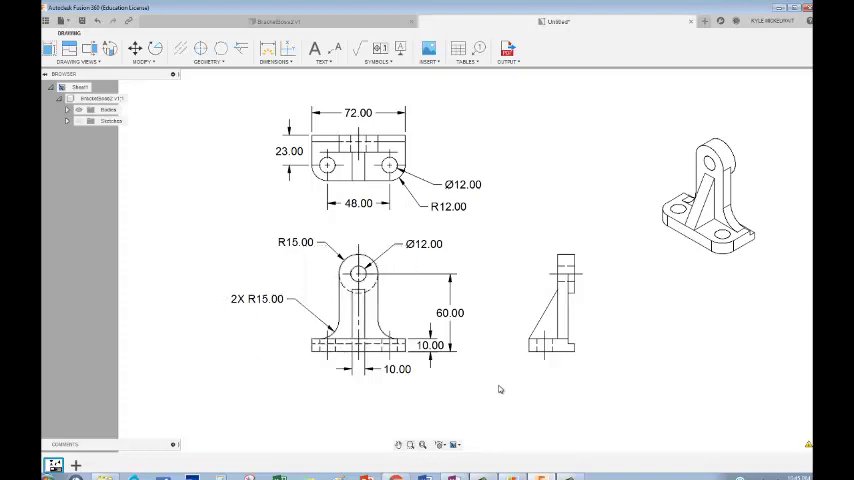
mouse_move(265, 78)
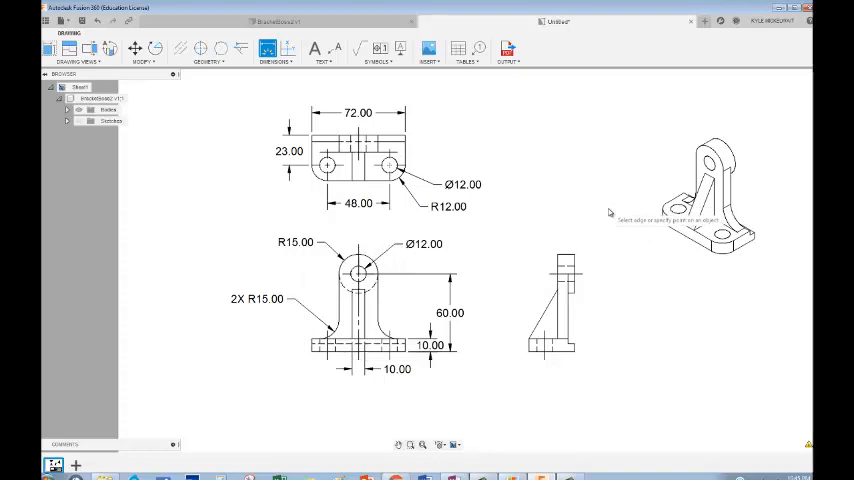
mouse_move(556, 258)
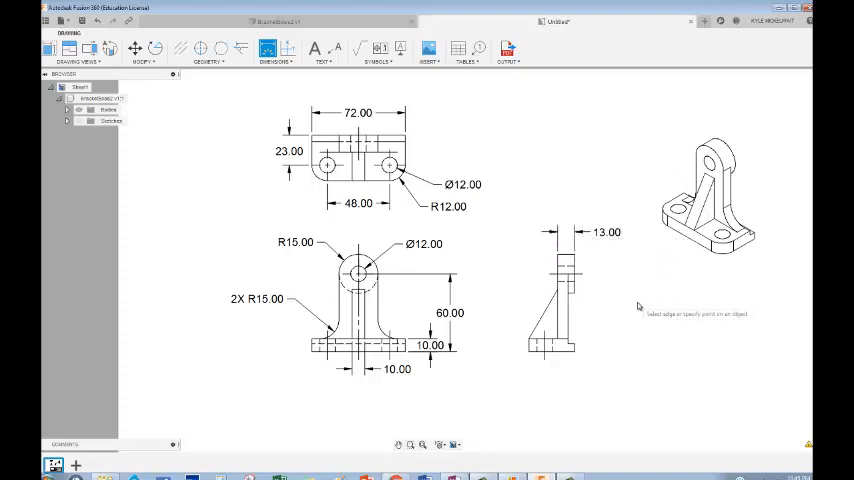
mouse_move(575, 292)
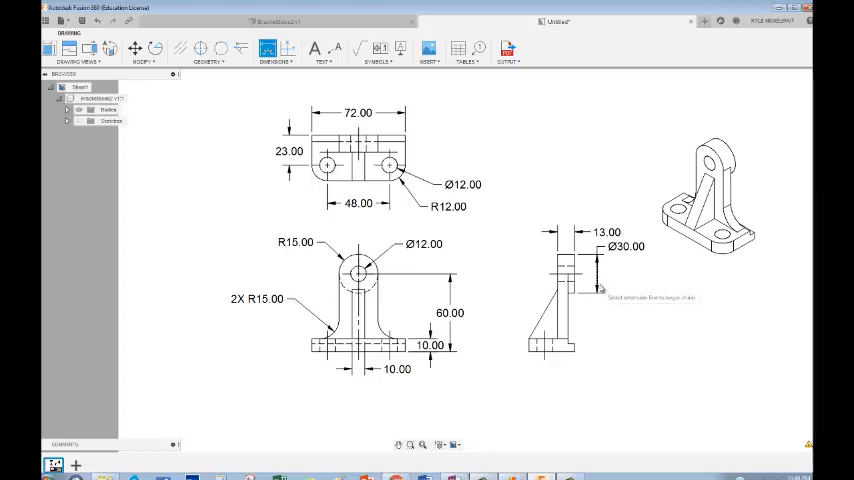
mouse_move(616, 258)
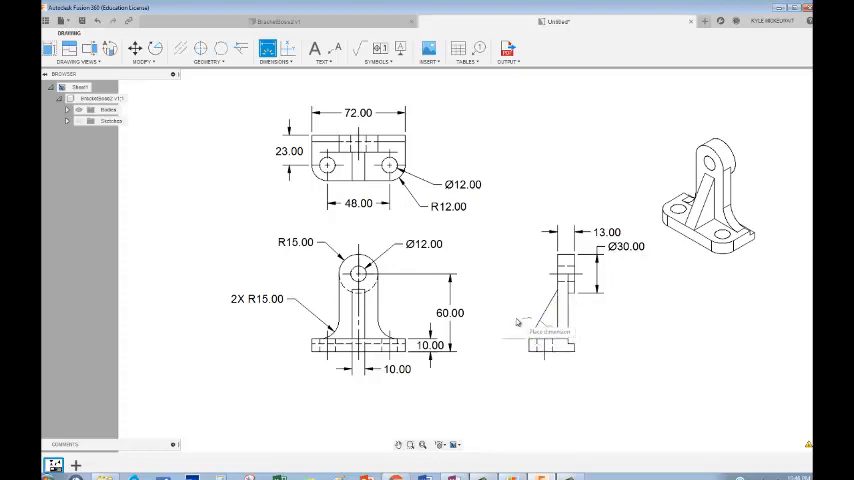
Add the 120.00° angle dimension to the side view.
click(505, 308)
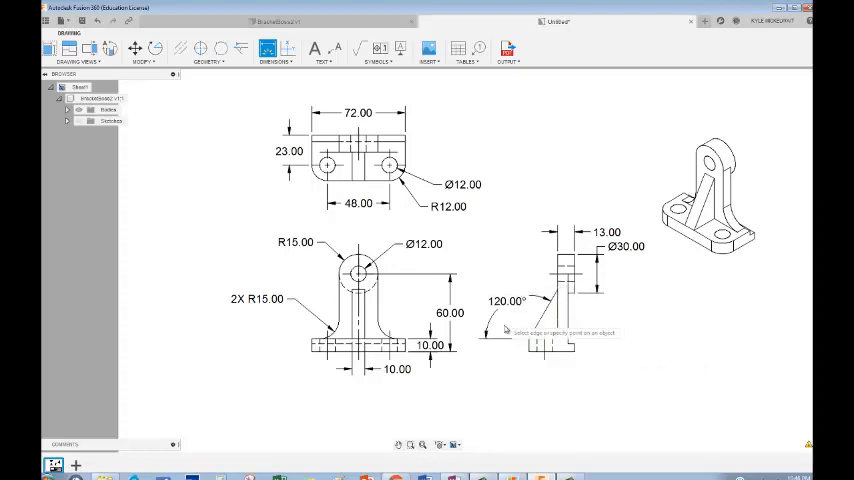
mouse_move(620, 327)
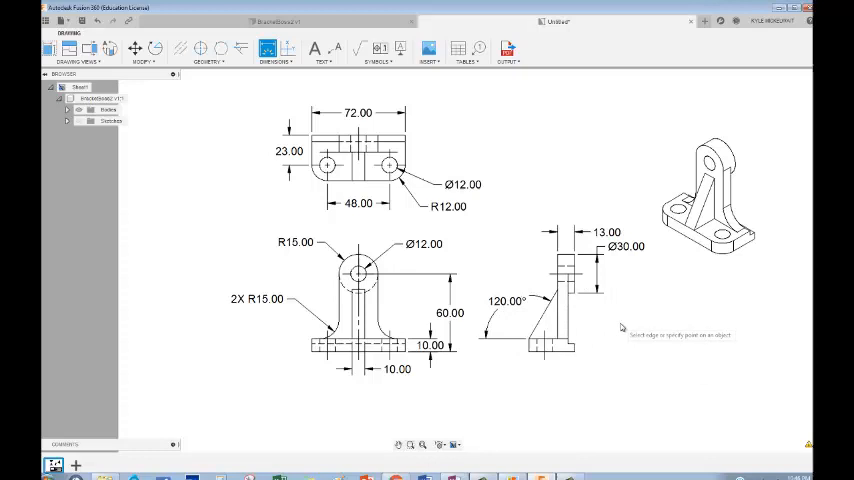
mouse_move(500, 312)
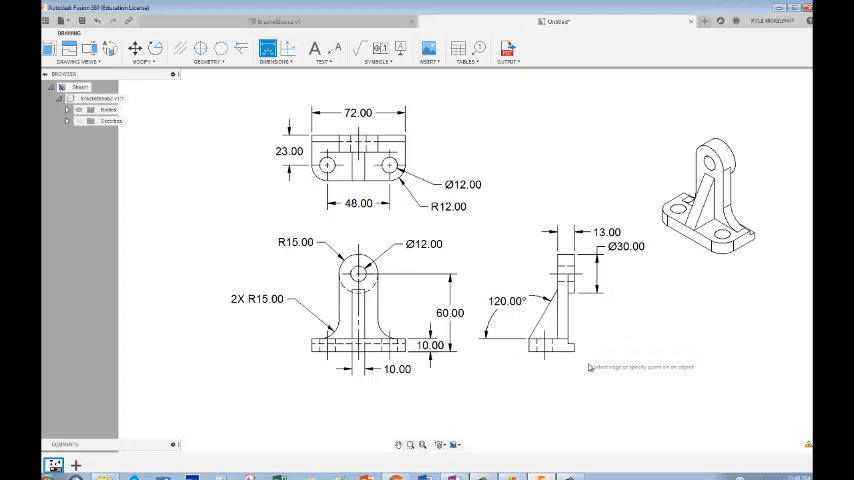
mouse_move(562, 322)
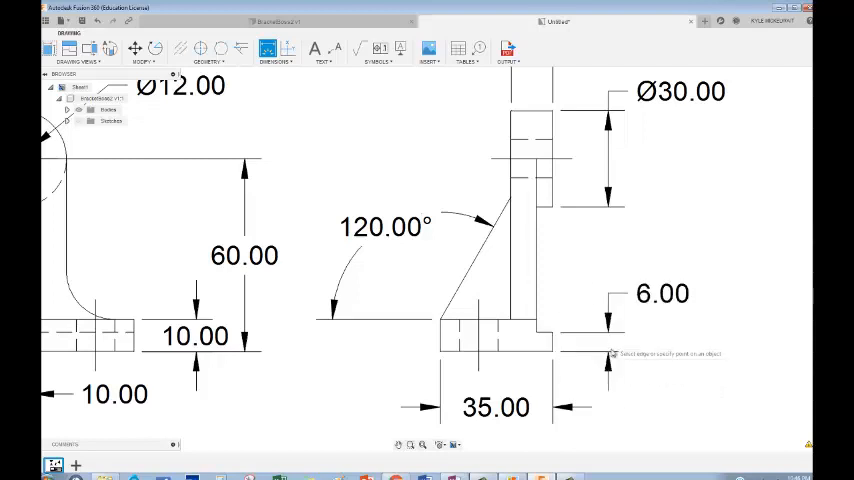
mouse_move(540, 332)
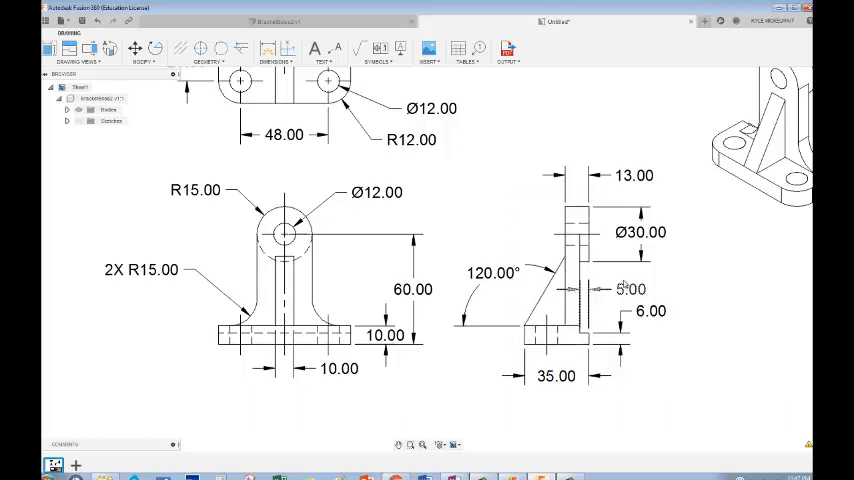
mouse_move(727, 335)
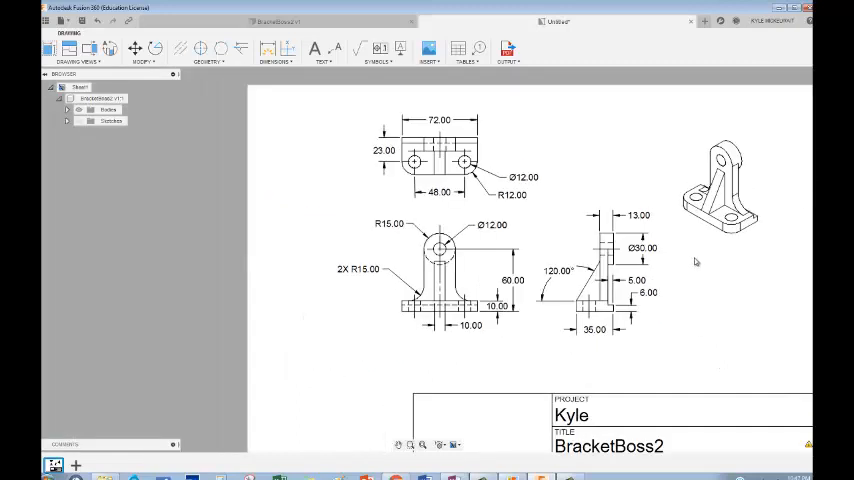
mouse_move(710, 265)
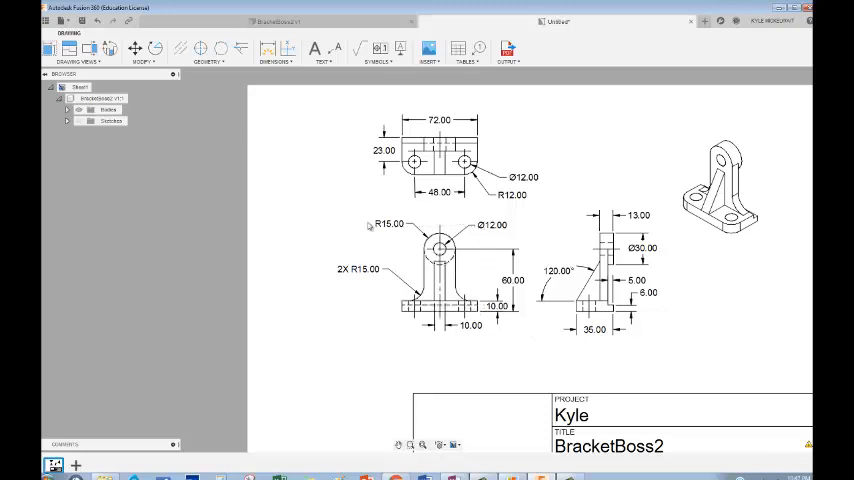
mouse_move(90, 48)
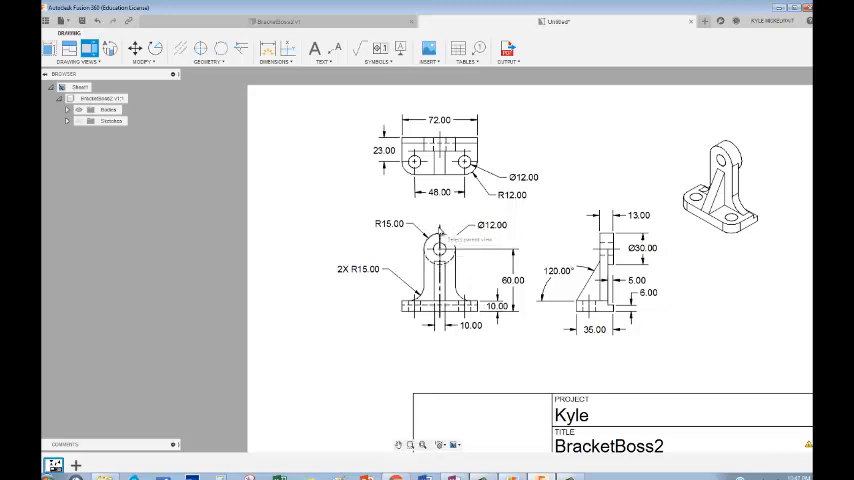
Create section A-A from the front view and drag it below the isometric view.
click(440, 275)
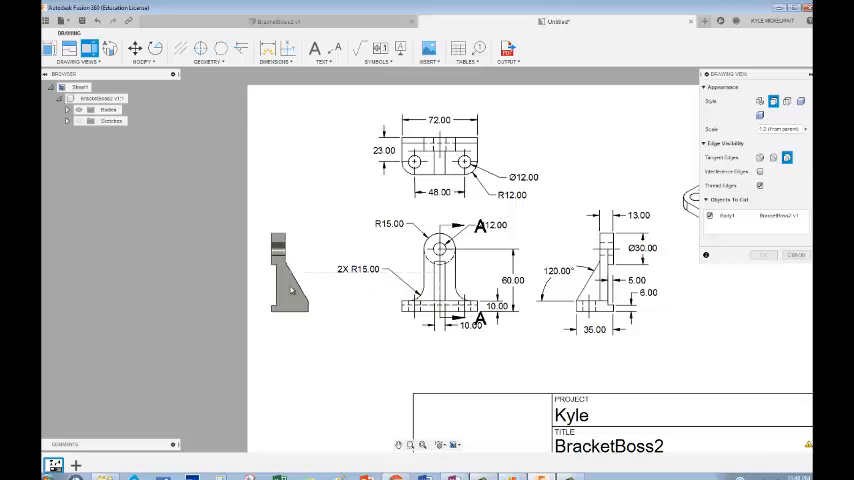
drag(290, 275, 690, 280)
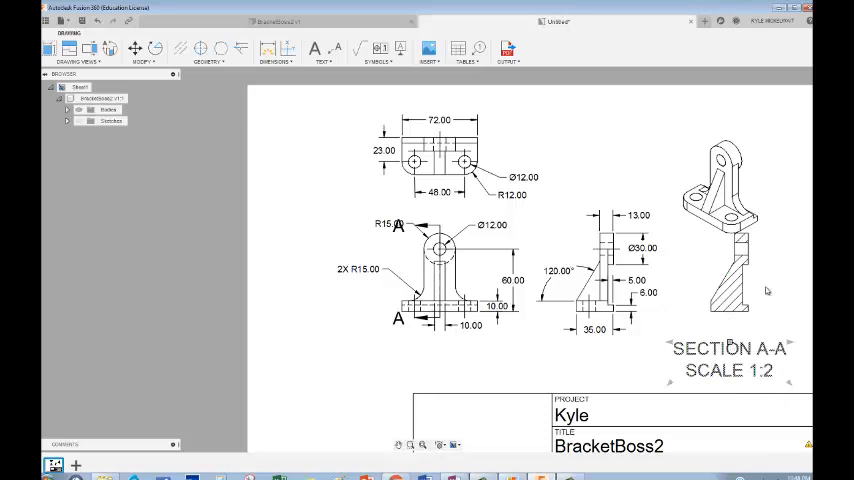
Place the hatched SECTION A-A view at 1:2 scale below the isometric view.
click(720, 185)
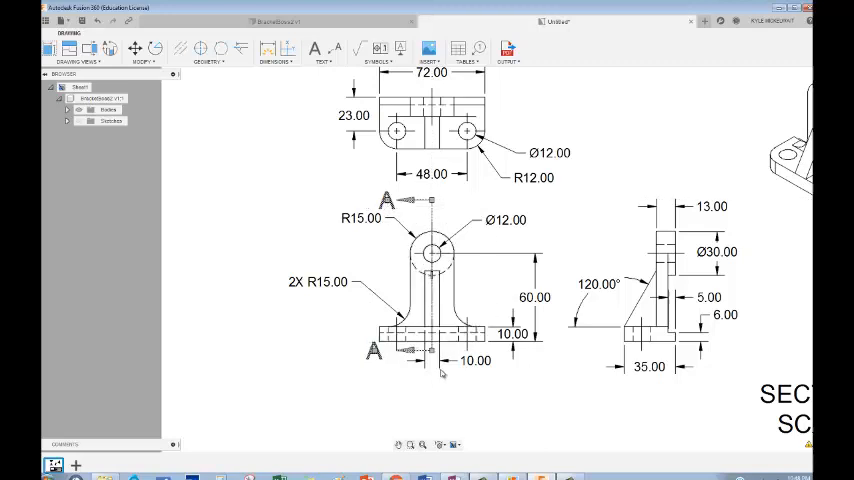
mouse_move(435, 379)
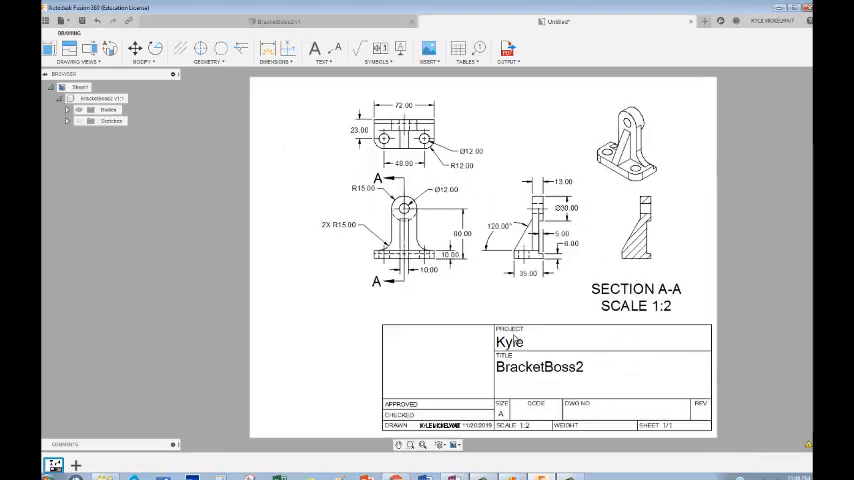
mouse_move(665, 260)
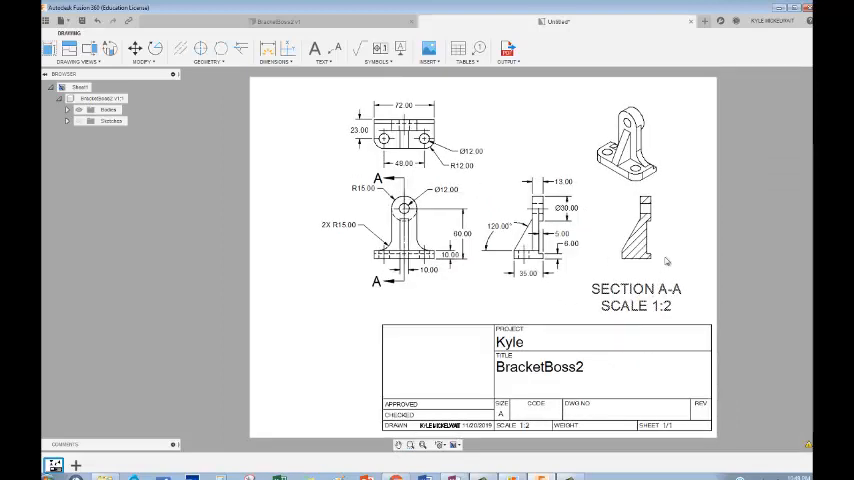